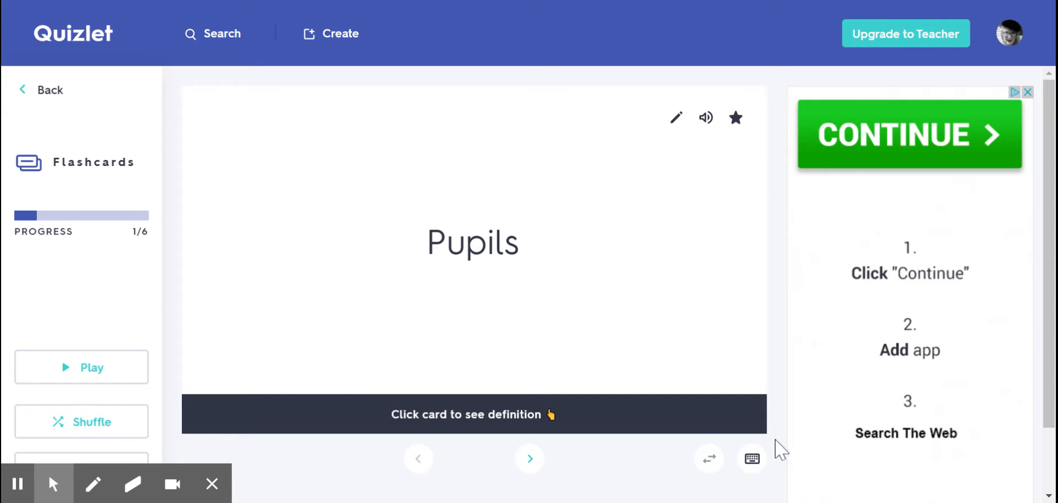
- Reveal the Pupils definition, 'Dark part in the center of the eye', then move on
left_click(472, 243)
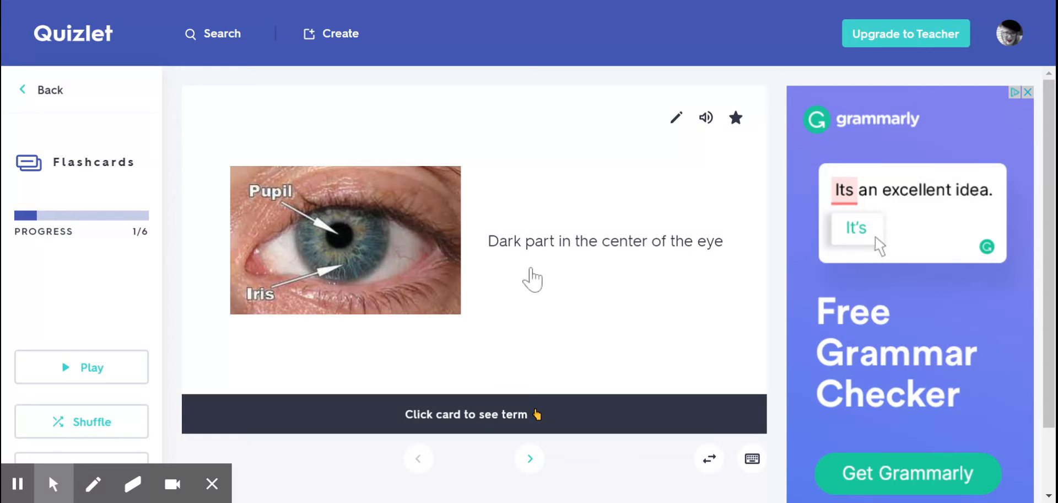
mouse_move(658, 264)
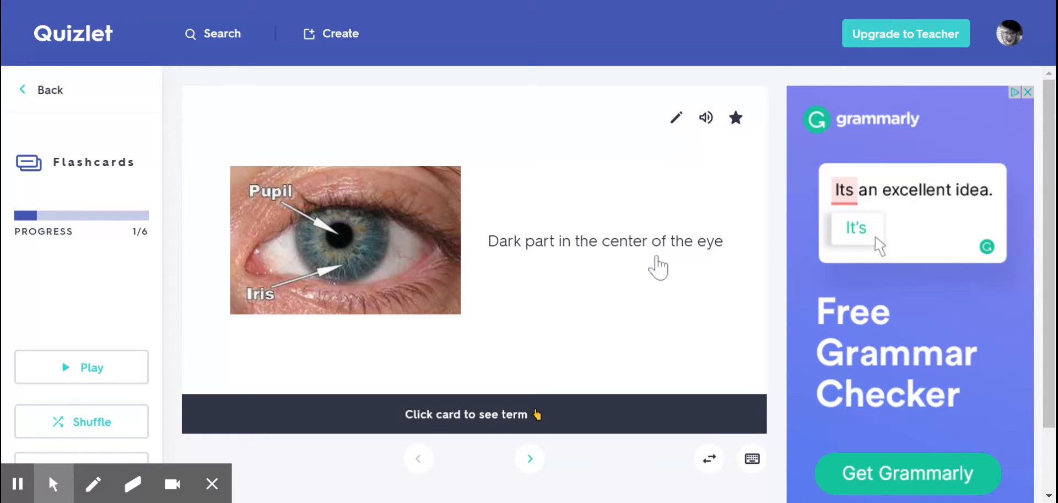
mouse_move(348, 241)
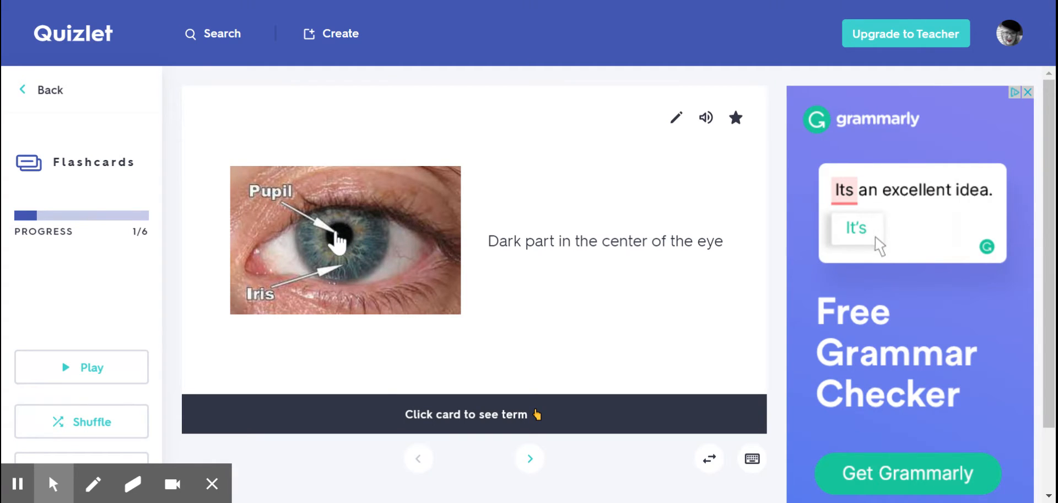
mouse_move(345, 255)
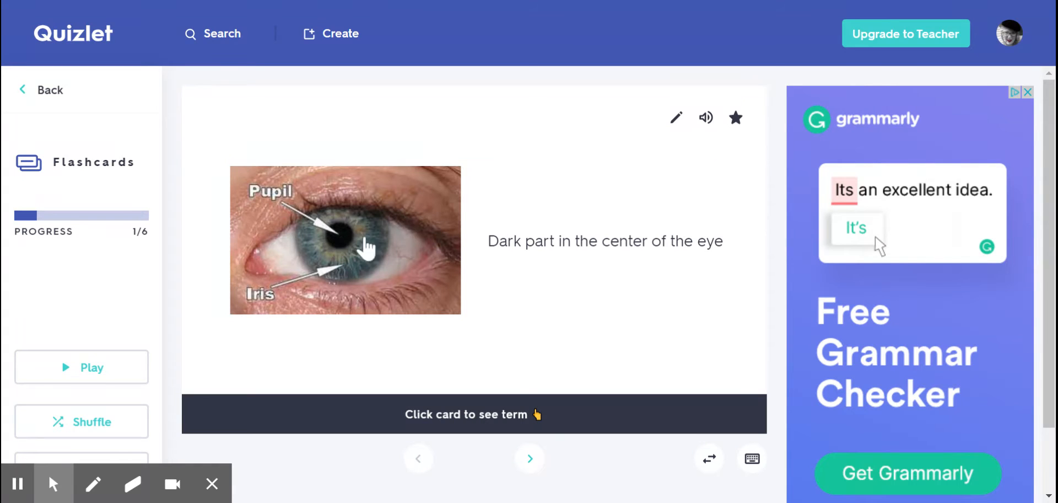
left_click(530, 458)
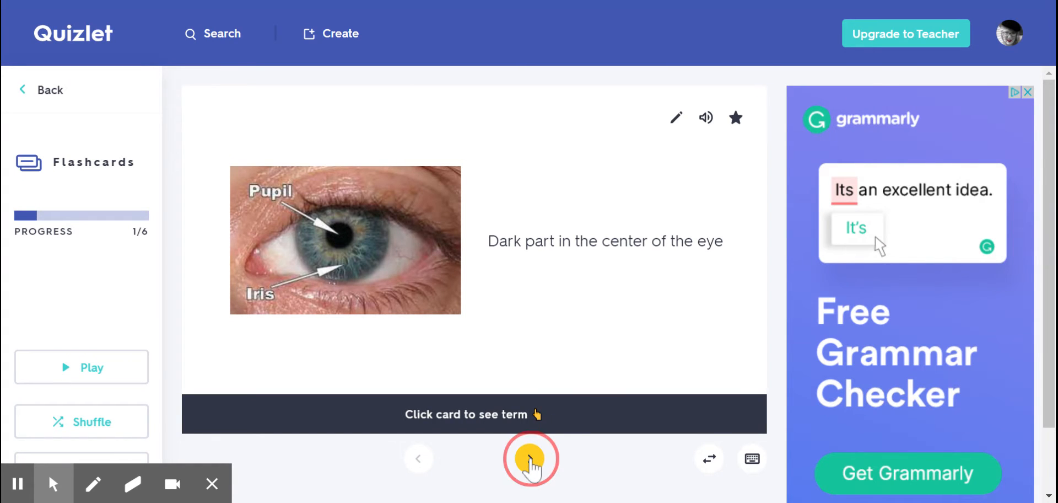
- Go to card 2 and flip Sharp to its seeing-well definition
left_click(531, 458)
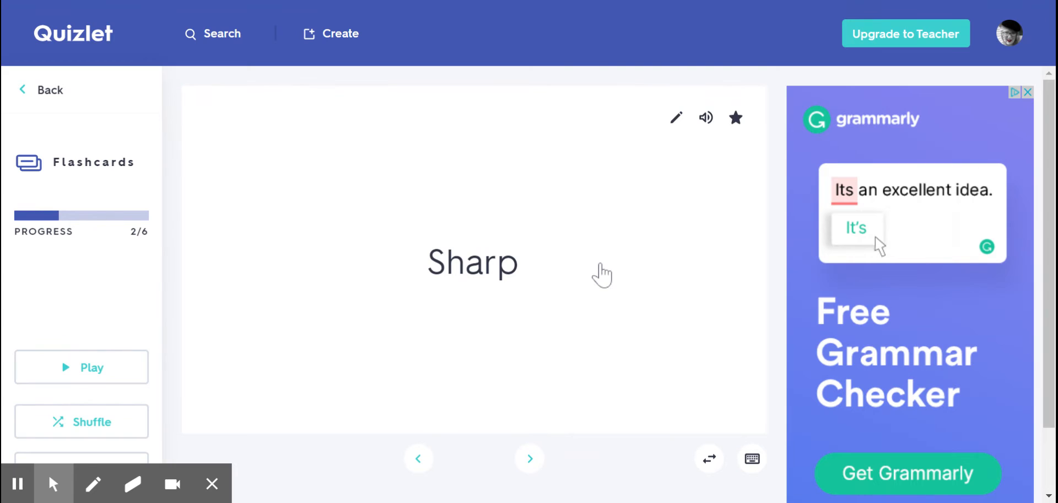
left_click(473, 262)
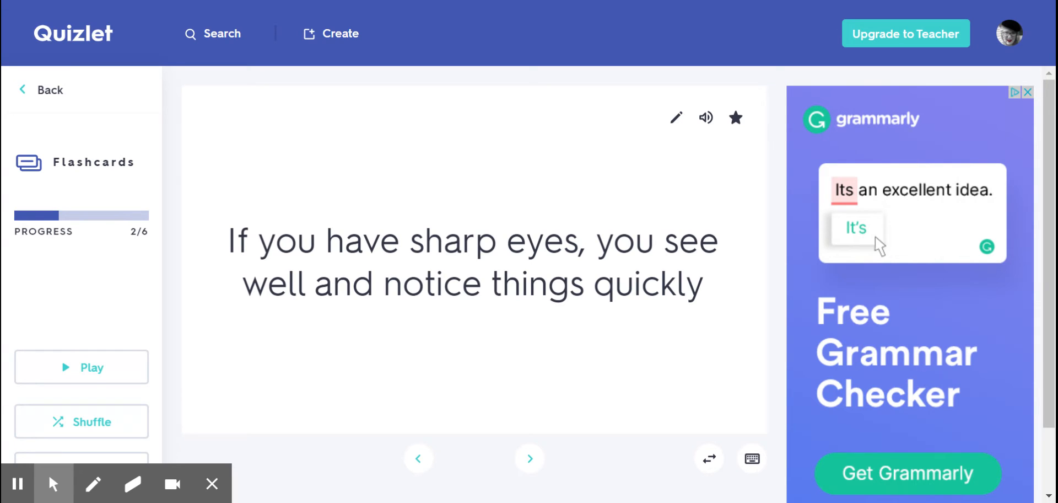
mouse_move(579, 426)
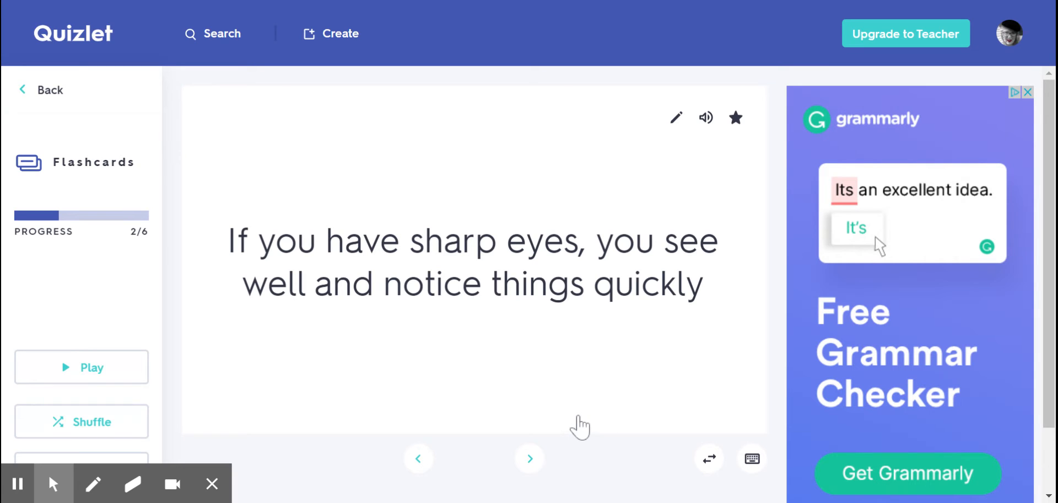
- Read card 3's doctor definition, then advance to the Swivel card
left_click(530, 459)
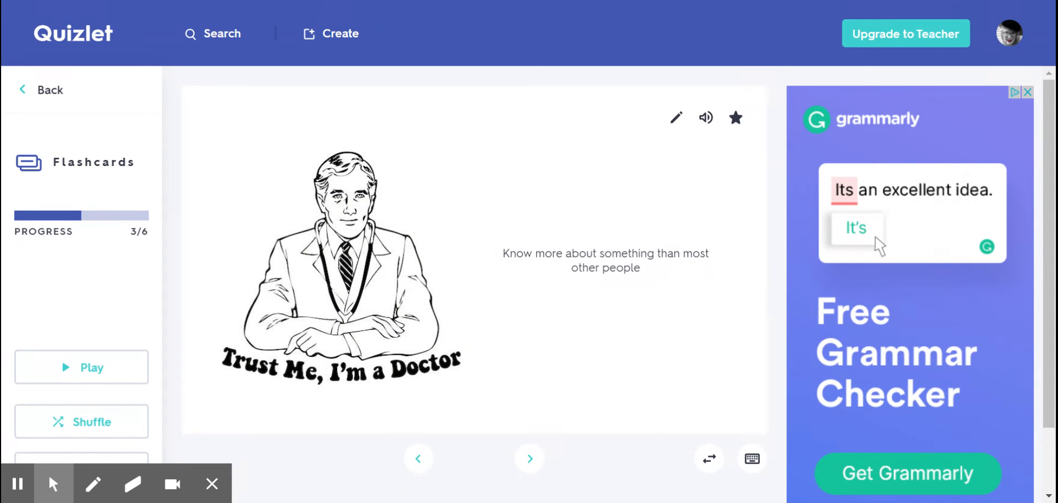
mouse_move(545, 324)
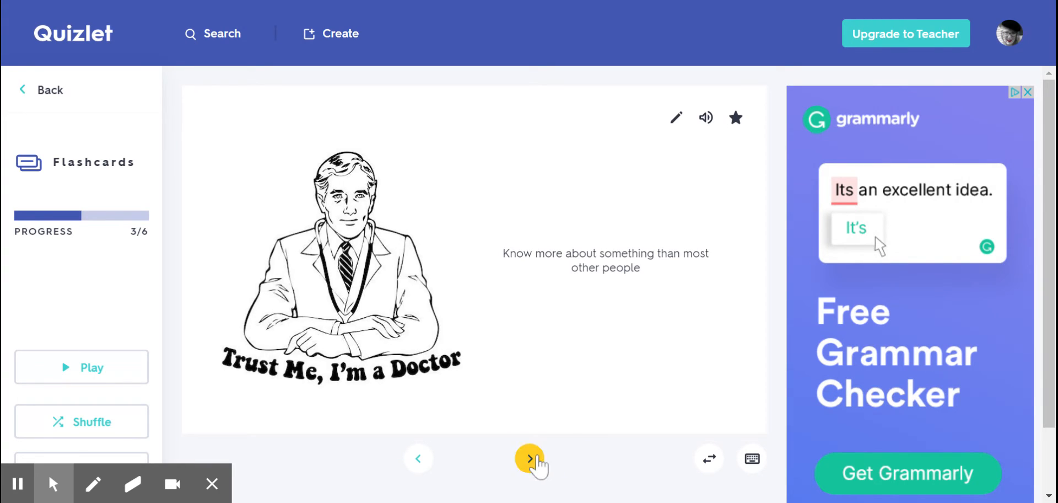
left_click(530, 459)
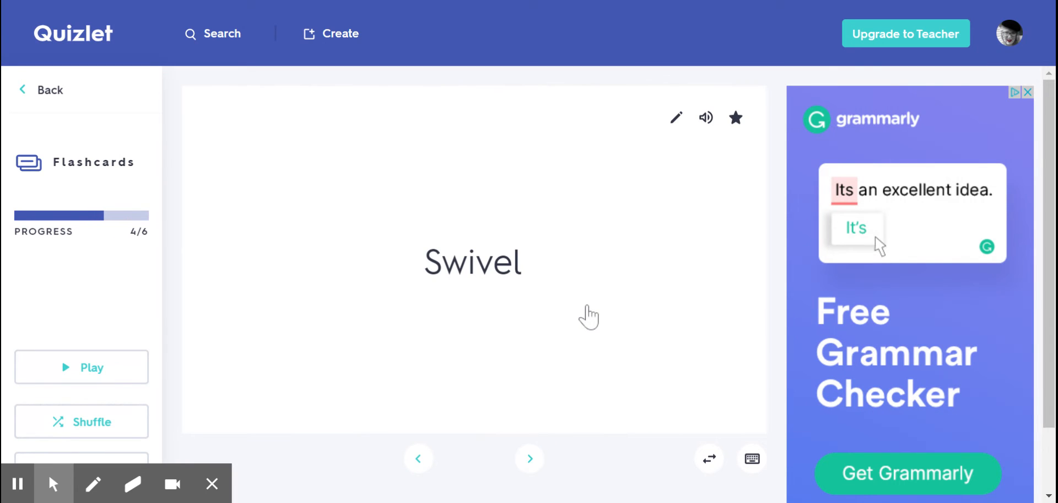
- Flip Swivel to show its head-turning definition with the office chair image
left_click(472, 260)
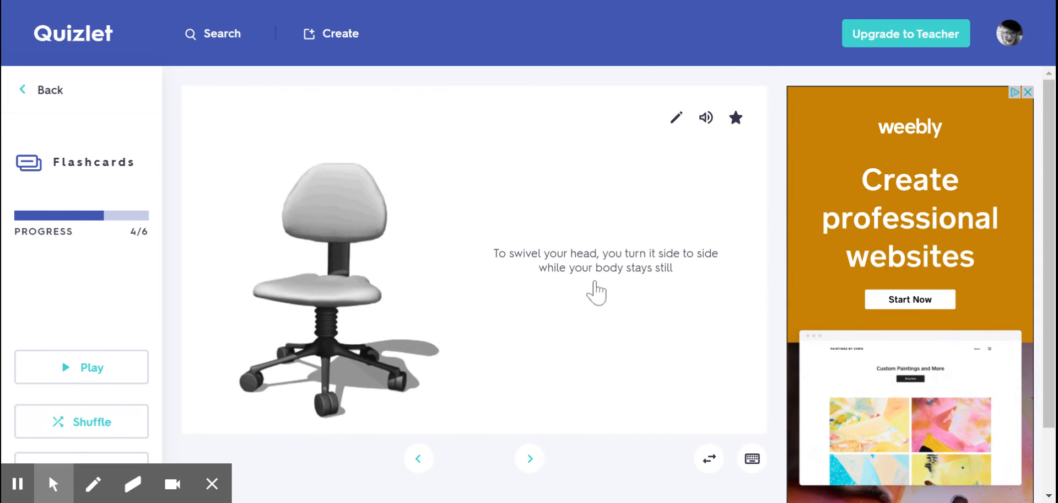
mouse_move(315, 400)
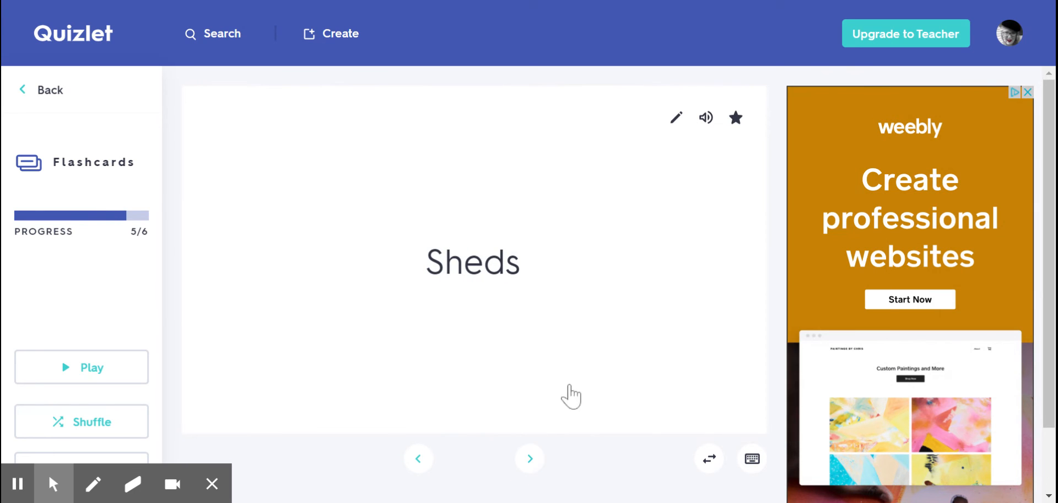
- Flip Sheds to its fur-shedding definition, then advance to card 6, Lenses
left_click(472, 262)
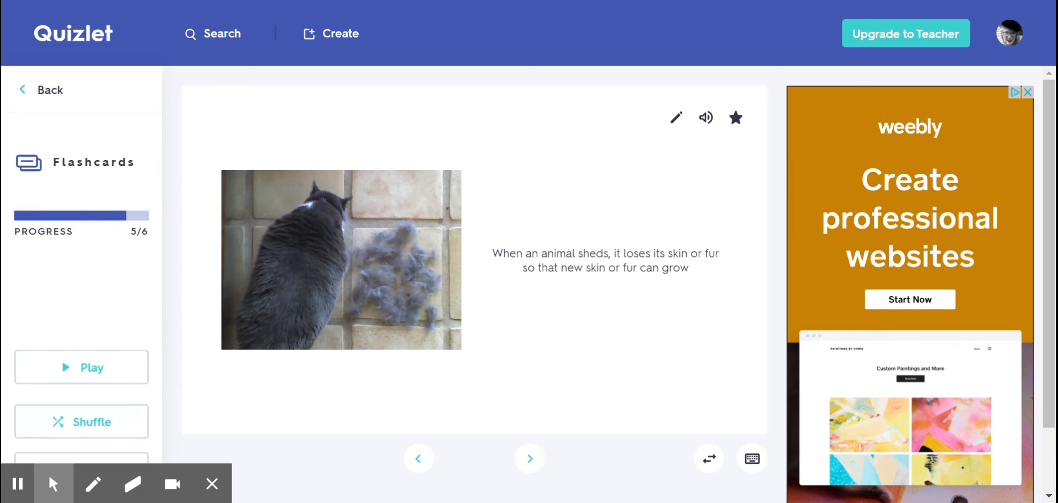
mouse_move(593, 291)
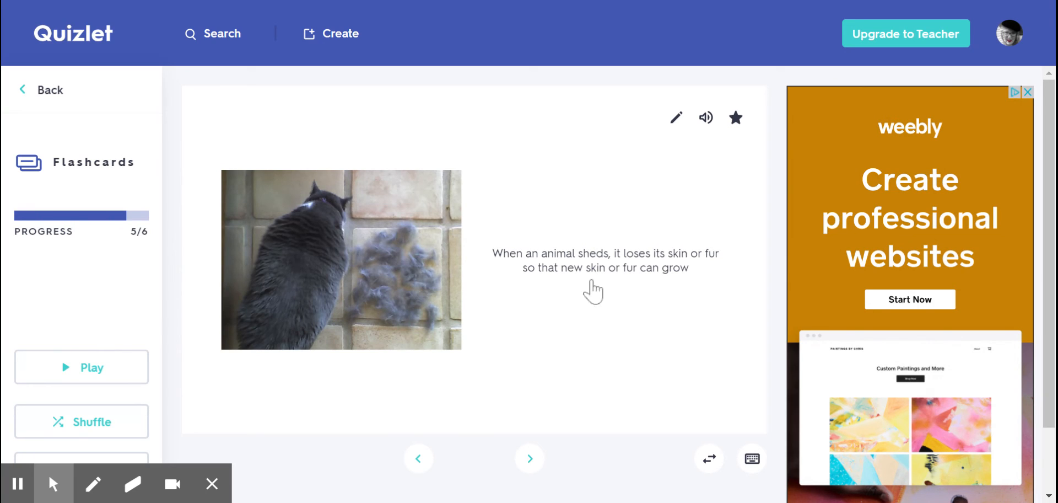
mouse_move(637, 297)
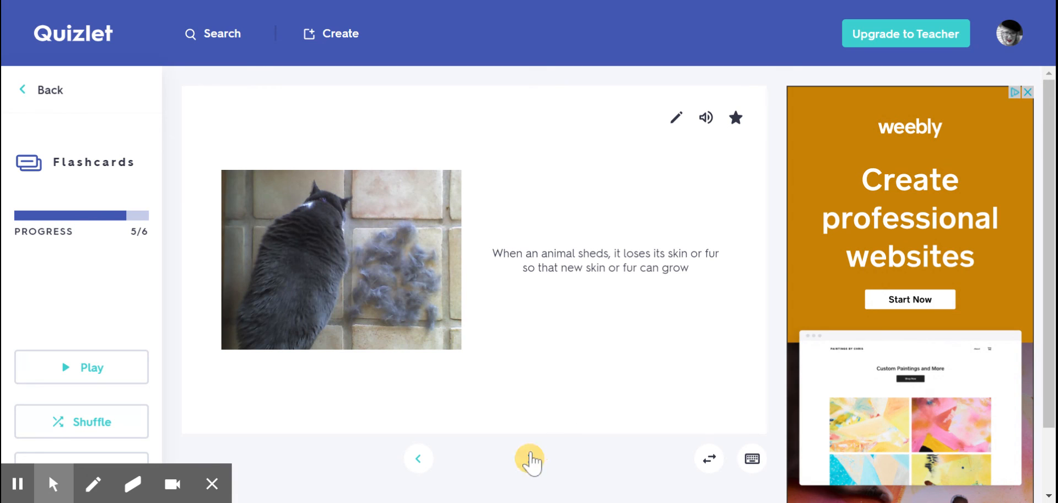
left_click(530, 459)
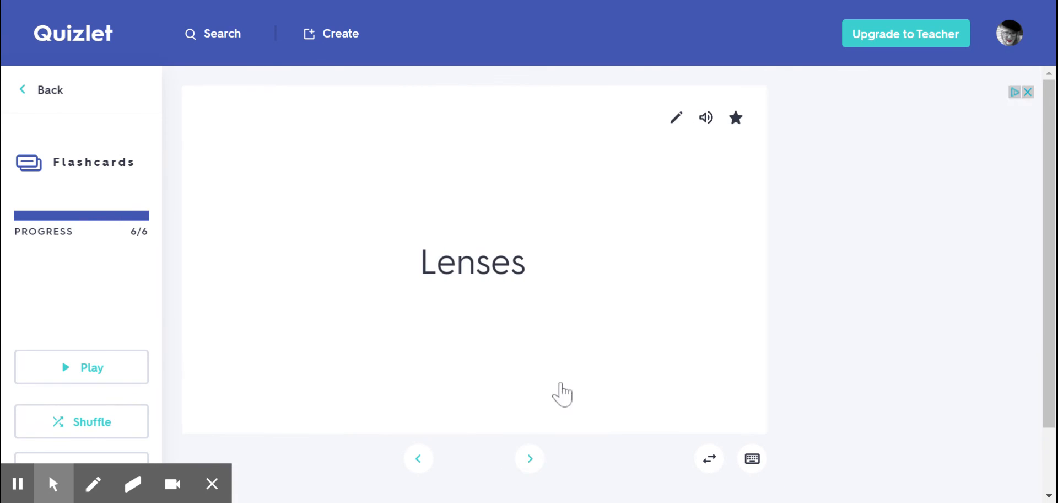
- Flip Lenses to show its eye-part definition and contact lens photo
left_click(474, 260)
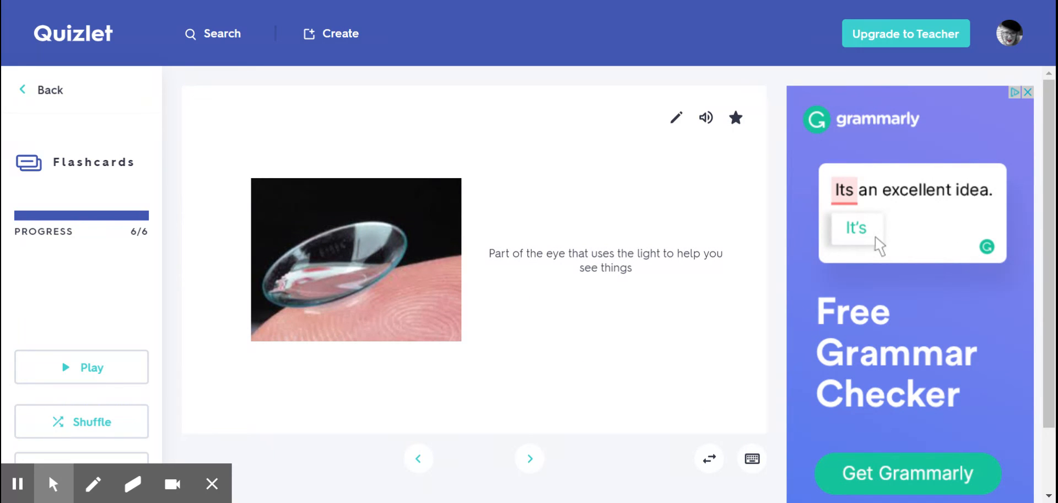
mouse_move(598, 291)
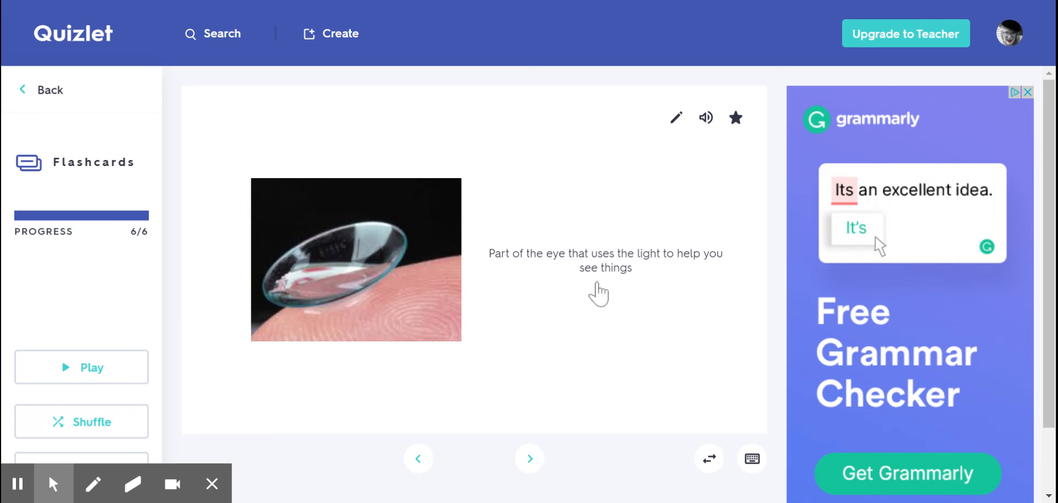
mouse_move(484, 313)
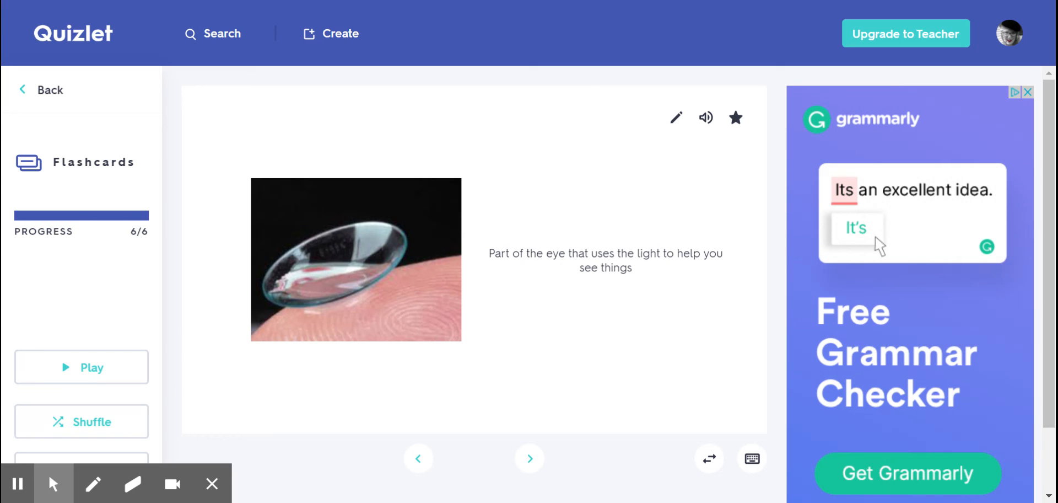
mouse_move(293, 297)
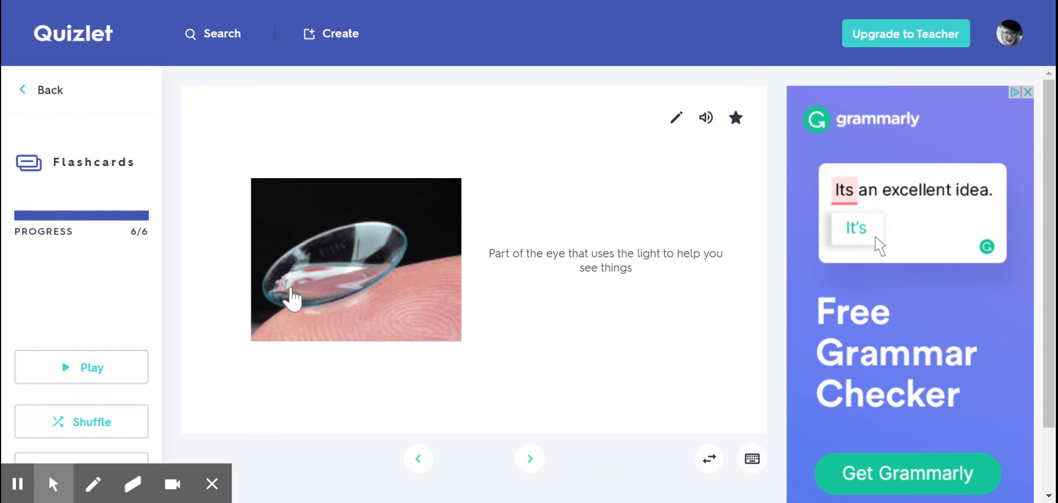